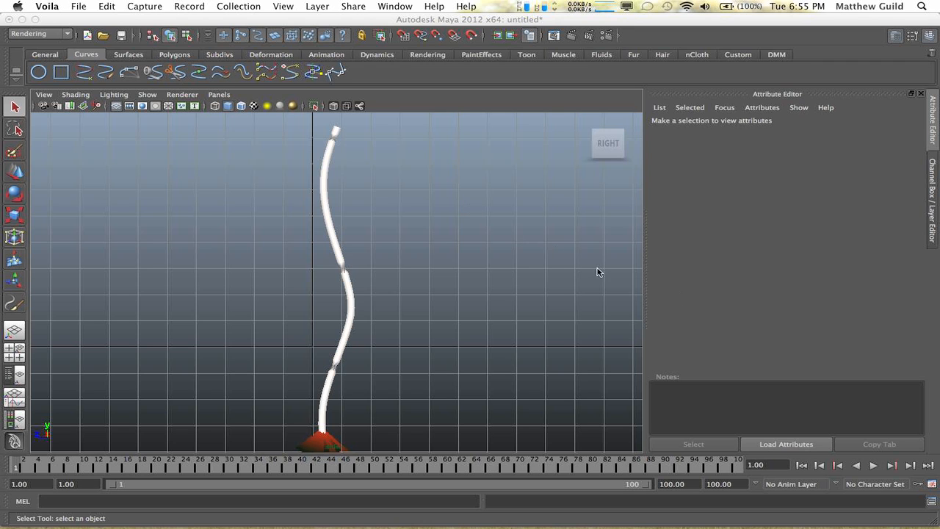
Step: Render a preview frame of the finished glowing fuse and close the Render View
{"action": "left_click", "coordinate": [873, 464]}
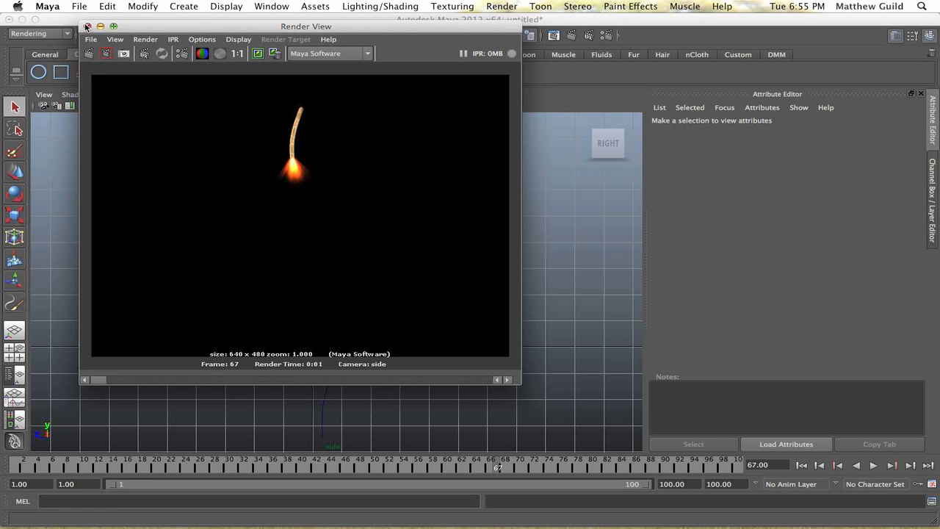
{"action": "left_click", "coordinate": [89, 27]}
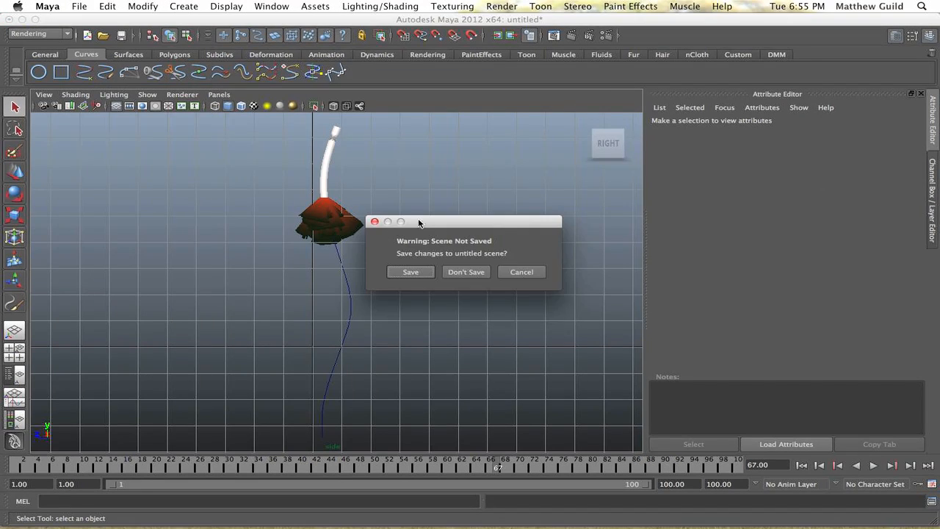
Step: Discard the old scene and draw a tall, gently wavy vertical EP curve in the side view
{"action": "left_click", "coordinate": [466, 272]}
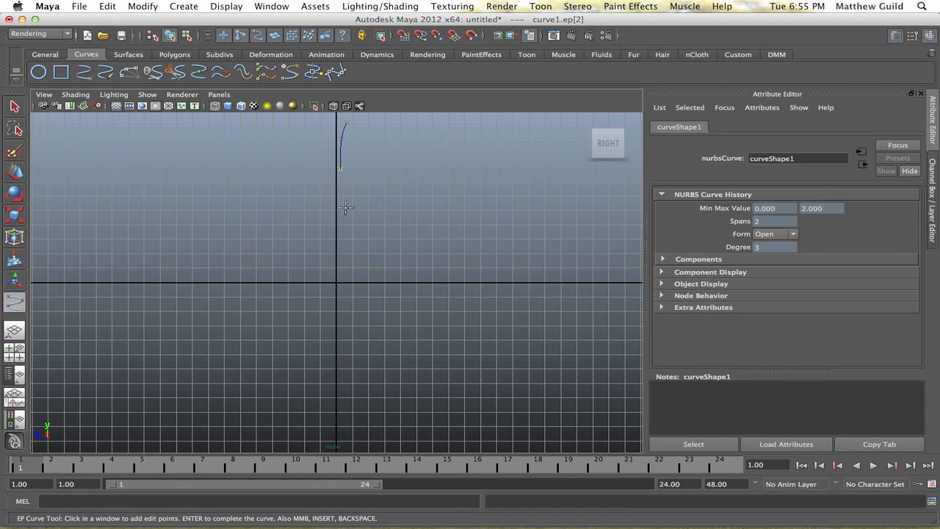
{"action": "left_click", "coordinate": [350, 291]}
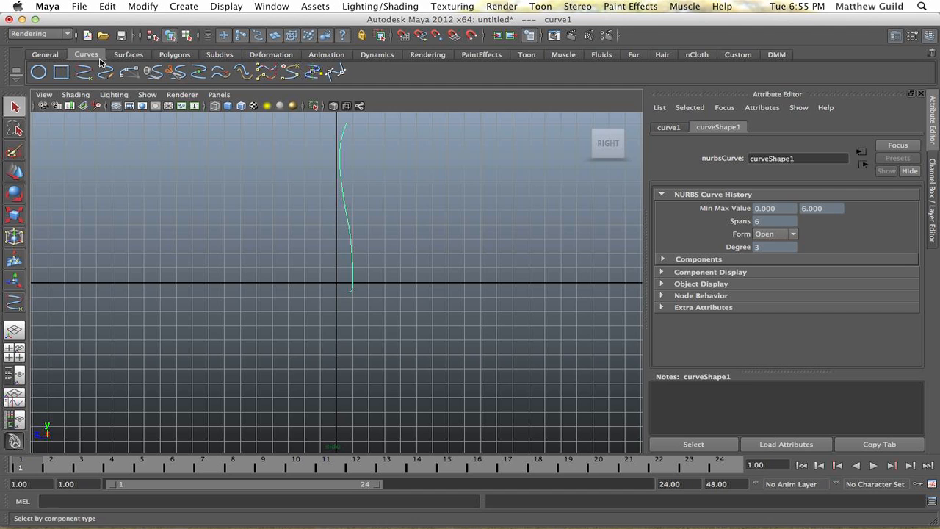
{"action": "left_click", "coordinate": [38, 34]}
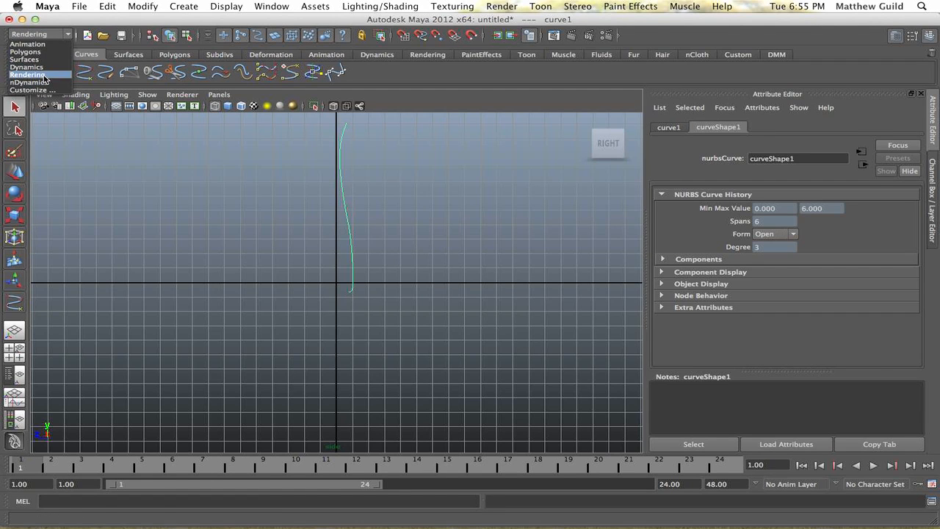
Step: In the Visor's Paint Effects ropes folder, select the curve and choose the wickerTube.mel brush
{"action": "left_click", "coordinate": [272, 6]}
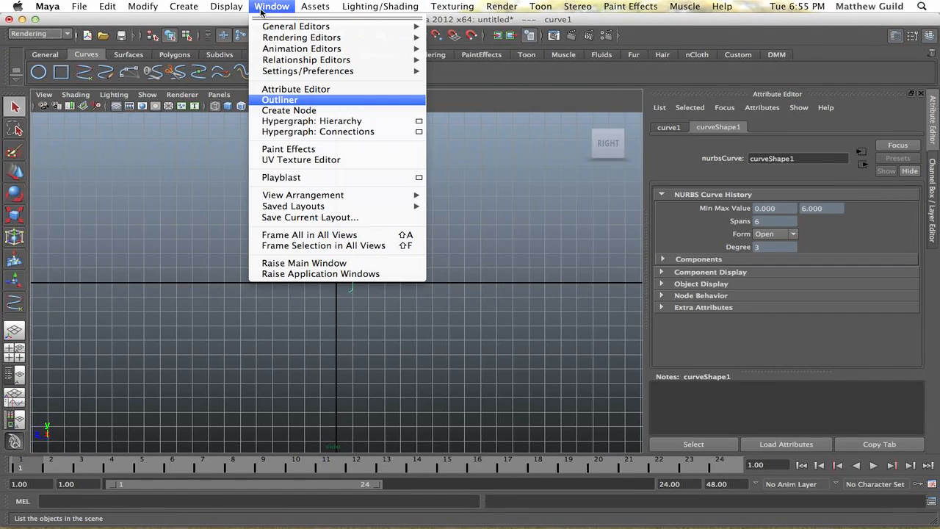
{"action": "mouse_move", "coordinate": [295, 27]}
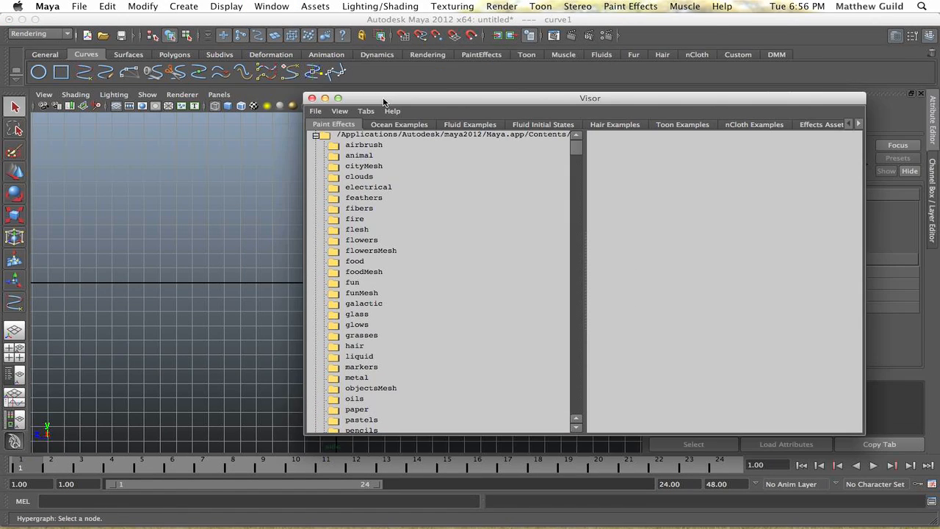
{"action": "mouse_move", "coordinate": [360, 224]}
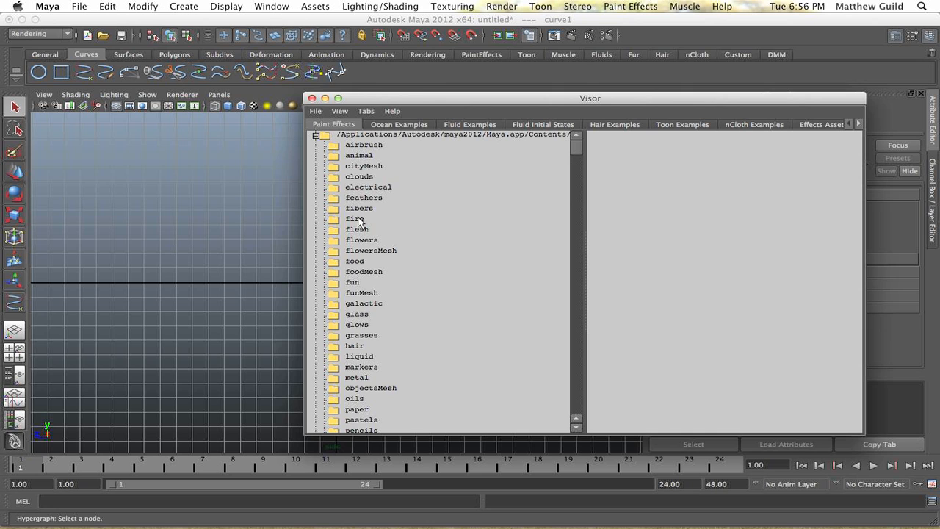
{"action": "left_click", "coordinate": [358, 209]}
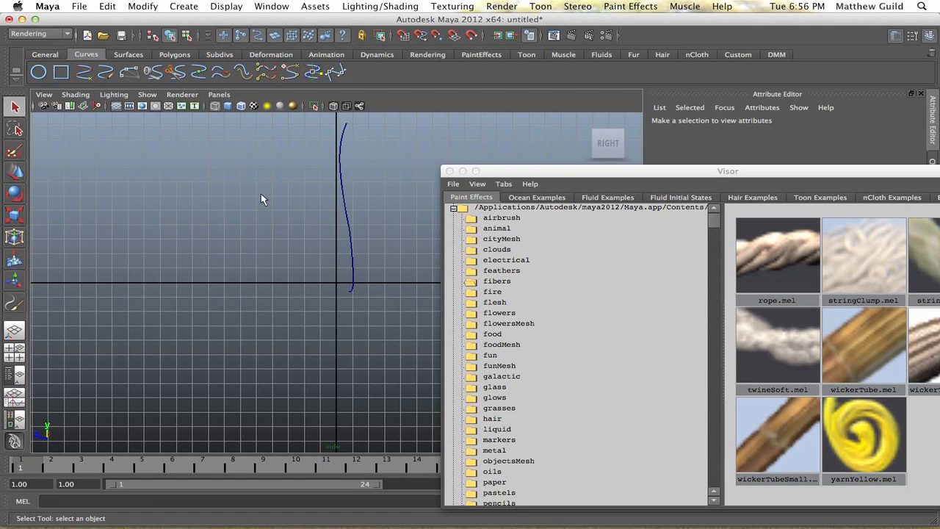
{"action": "left_click", "coordinate": [354, 230]}
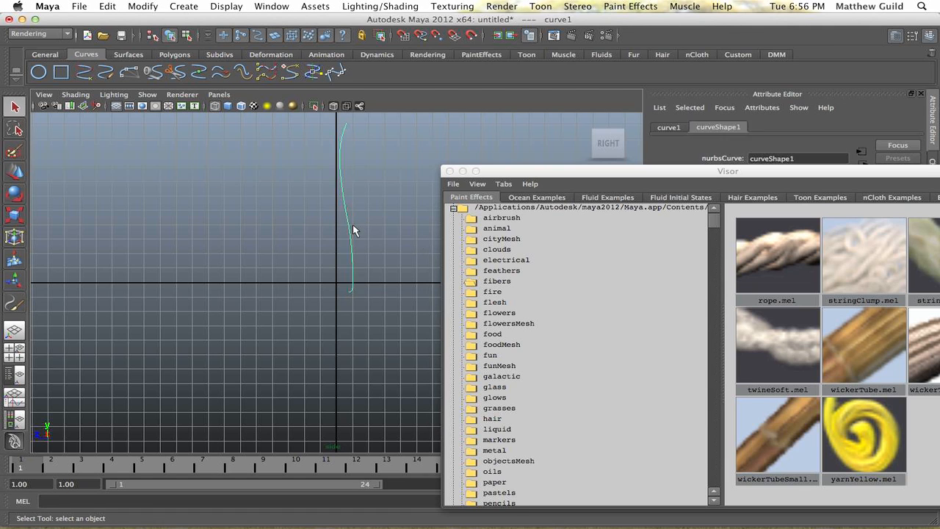
{"action": "left_click", "coordinate": [863, 348]}
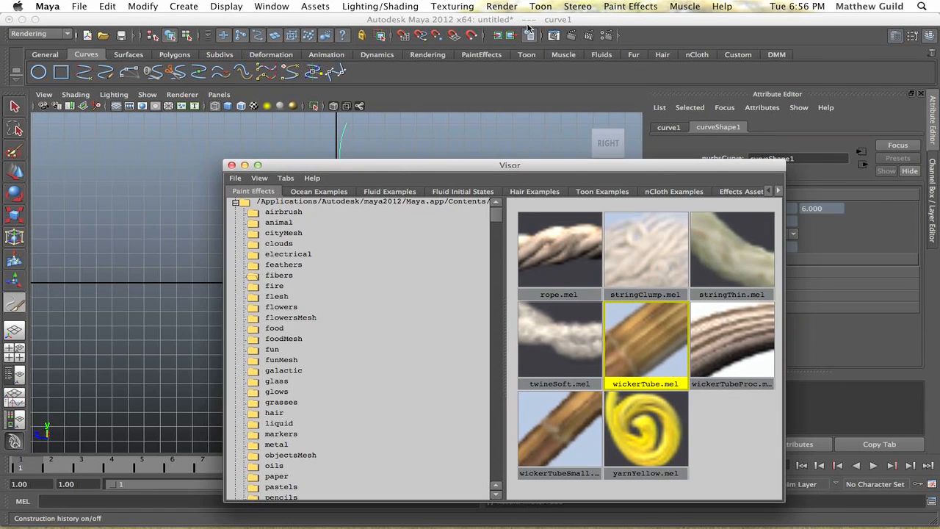
Step: Attach the wickerTube brush to the curve as a rope stroke and close the Visor
{"action": "left_click", "coordinate": [630, 5]}
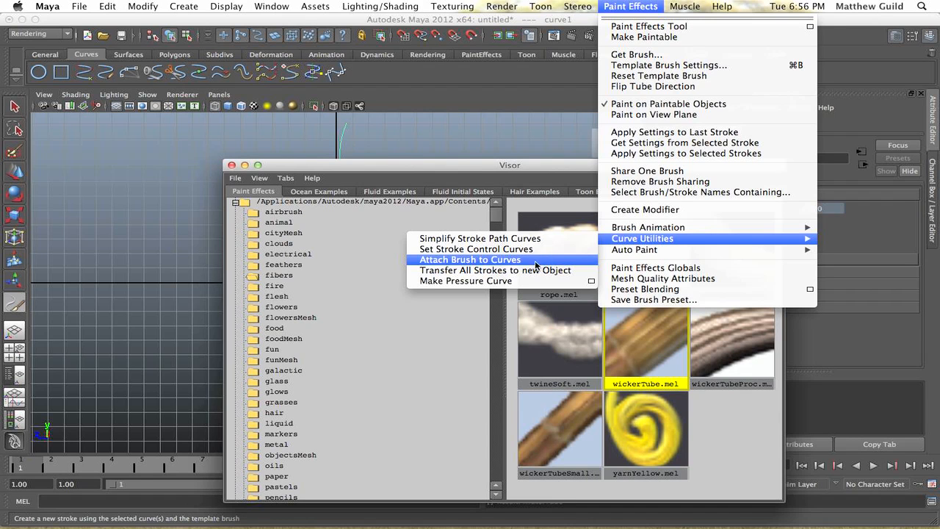
{"action": "left_click", "coordinate": [470, 259]}
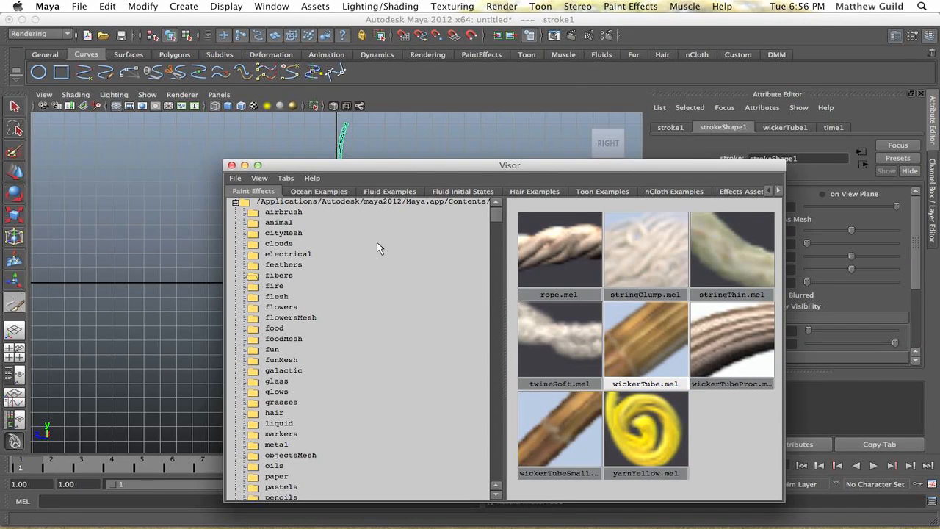
{"action": "double_click", "coordinate": [645, 341]}
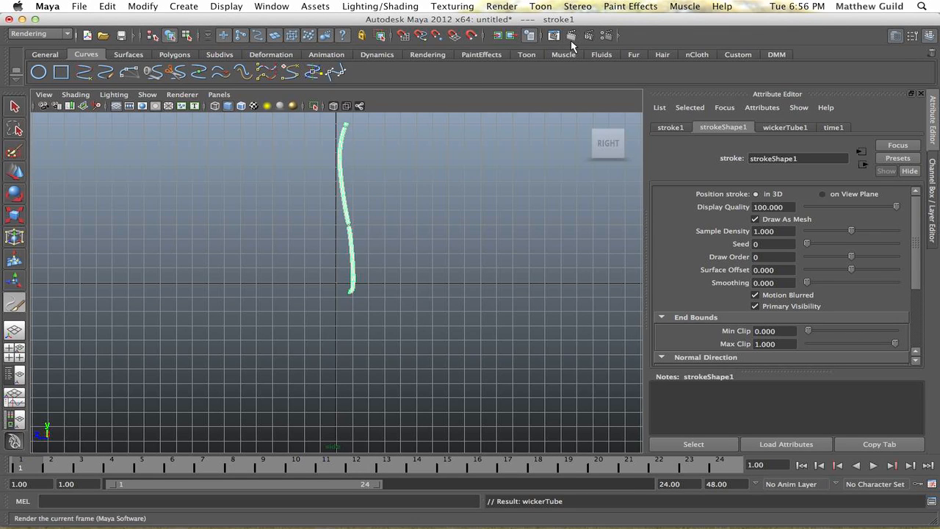
Step: Render a test frame of the thin wicker rope along the curve and close the Render View
{"action": "left_click", "coordinate": [552, 35]}
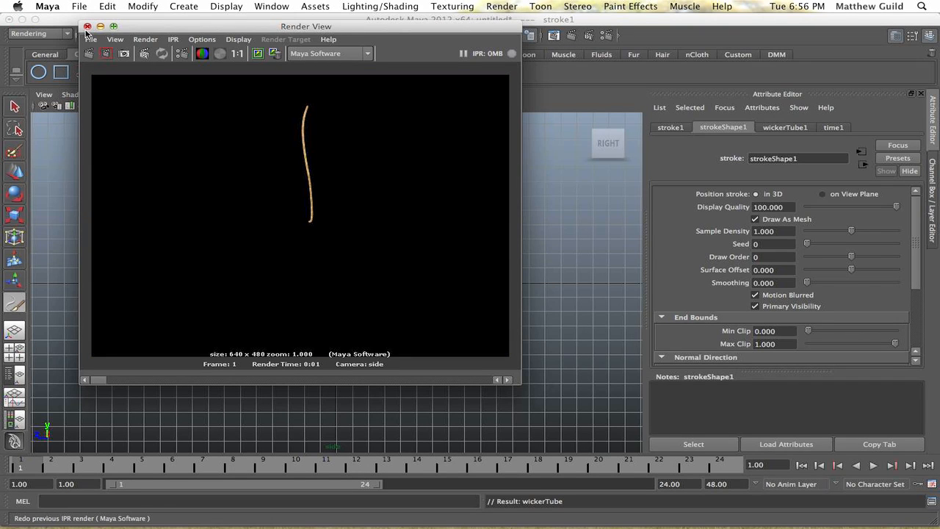
{"action": "left_click", "coordinate": [88, 27]}
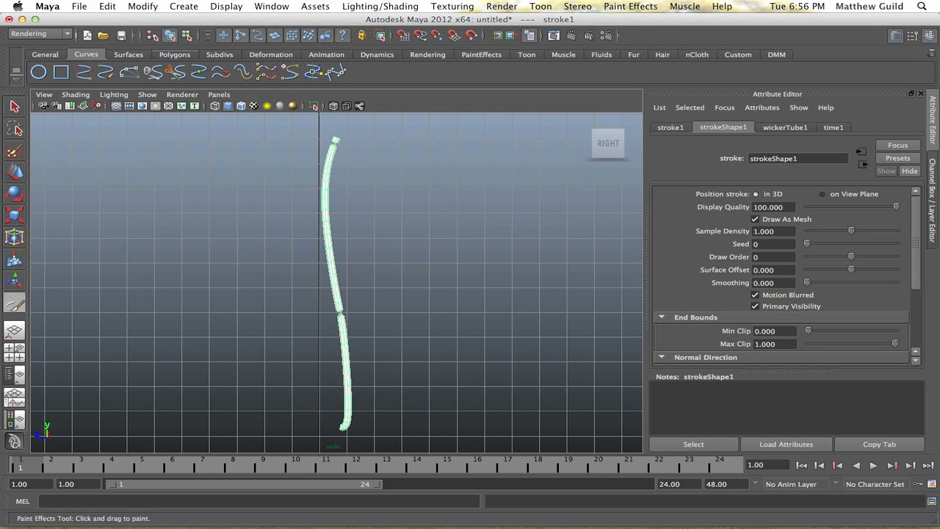
{"action": "left_click", "coordinate": [270, 5]}
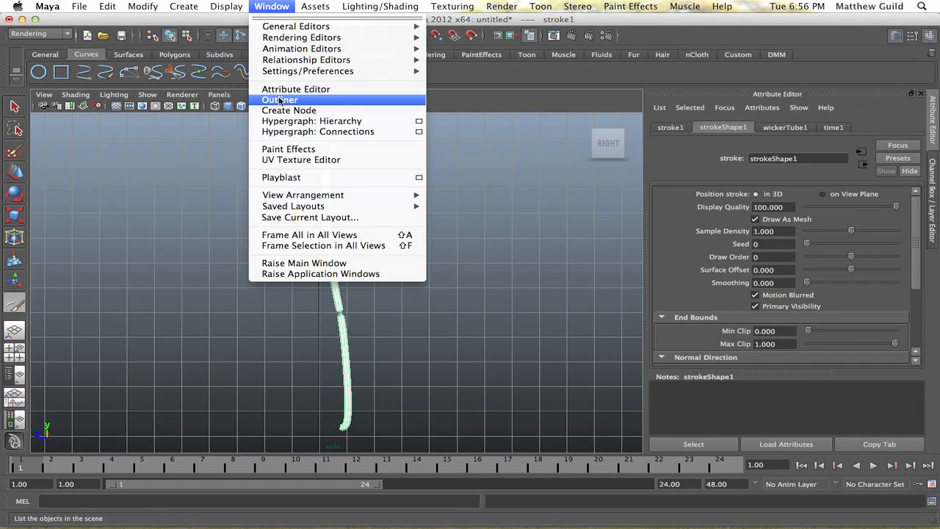
Step: Key the rope's Max Clip at 1 on frame 1 and a short stub value on frame 24
{"action": "left_click", "coordinate": [279, 100]}
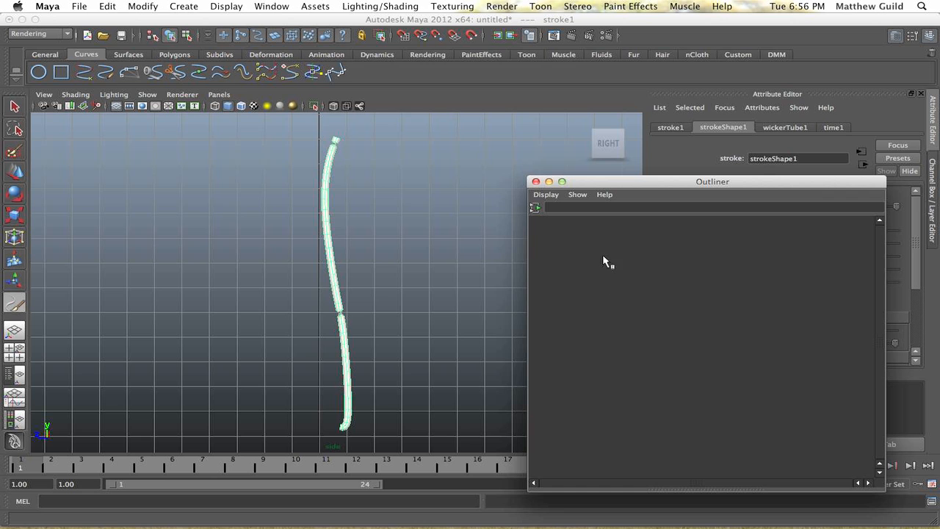
{"action": "left_click", "coordinate": [535, 182]}
{"action": "type", "text": "100"}
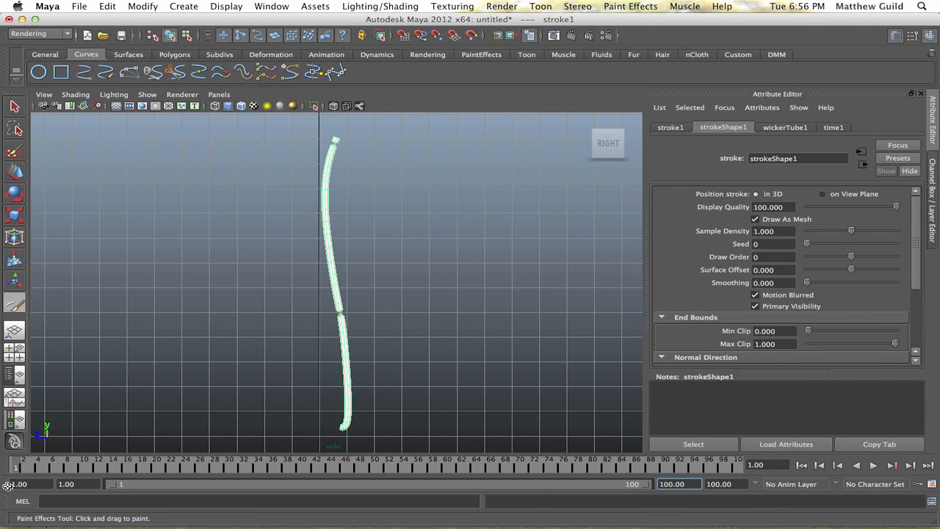
{"action": "mouse_move", "coordinate": [703, 347]}
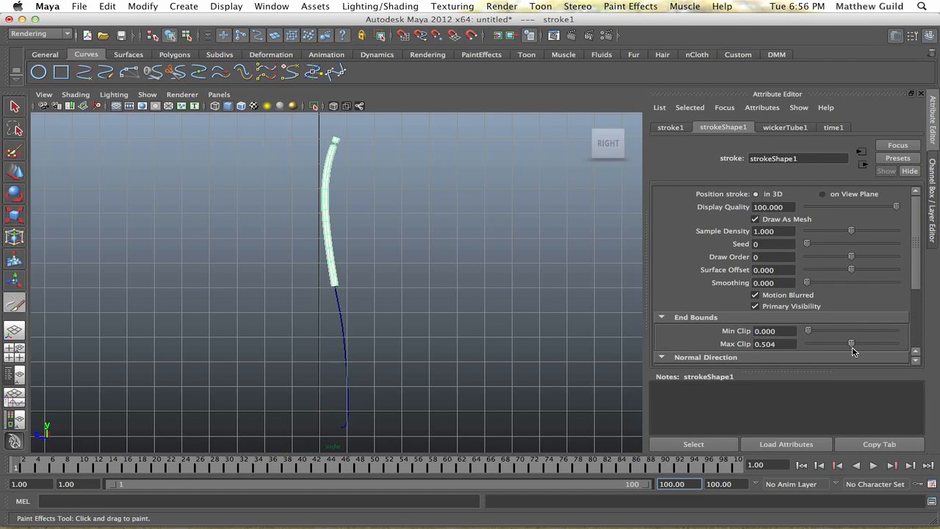
{"action": "left_click_drag", "start_coordinate": [851, 343], "coordinate": [895, 344]}
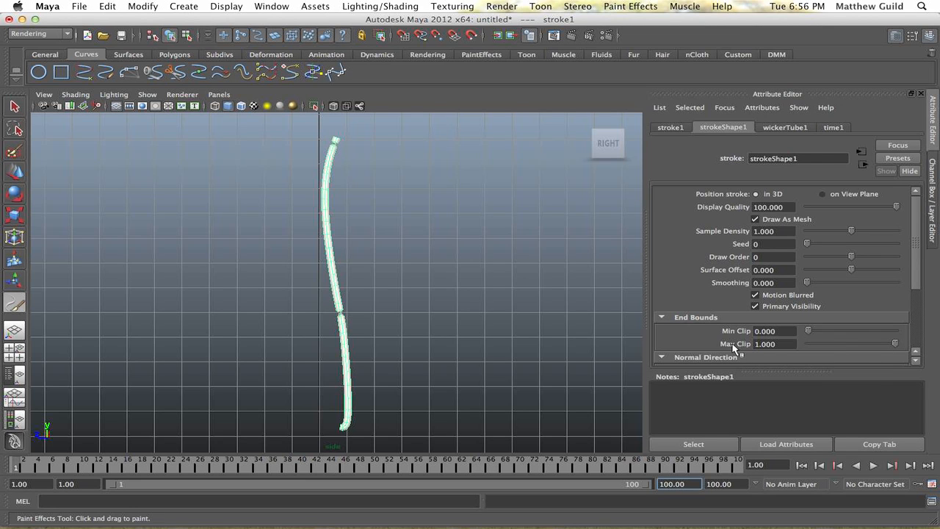
{"action": "left_click", "coordinate": [775, 344]}
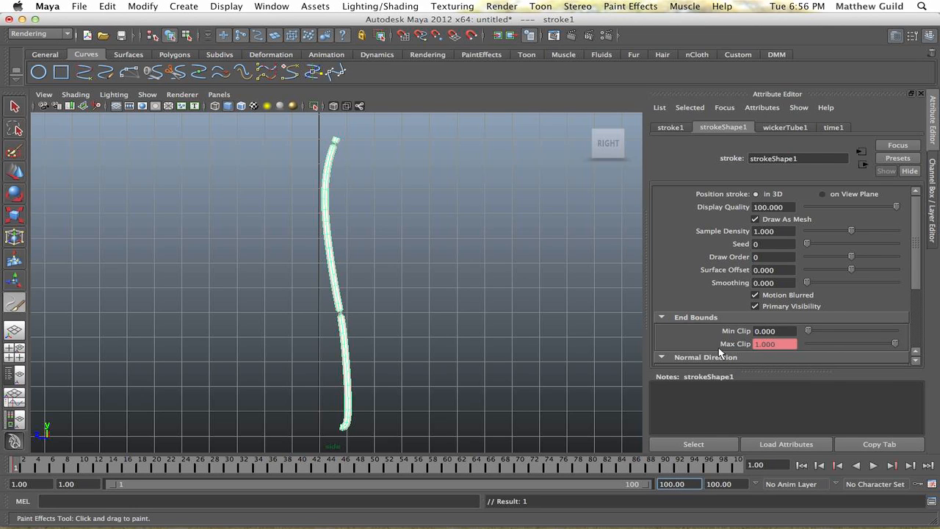
{"action": "left_click", "coordinate": [737, 464]}
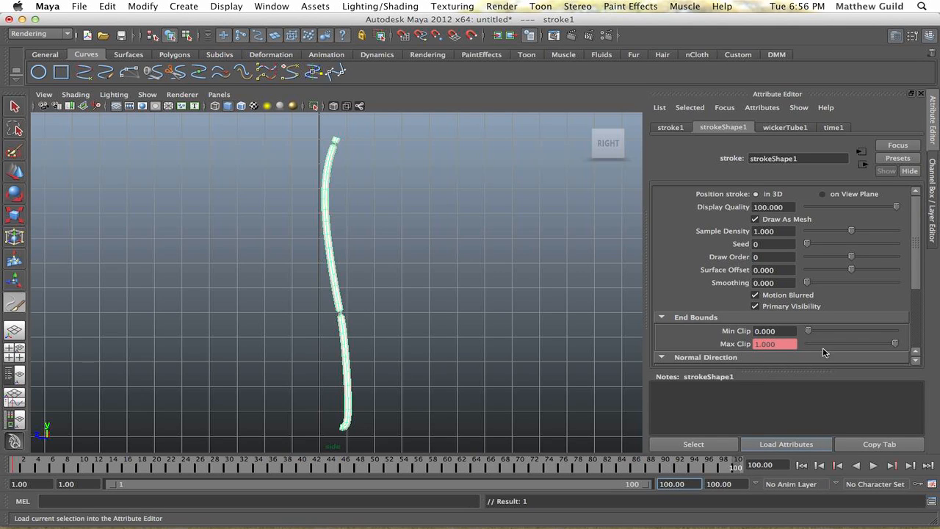
{"action": "right_click", "coordinate": [776, 343]}
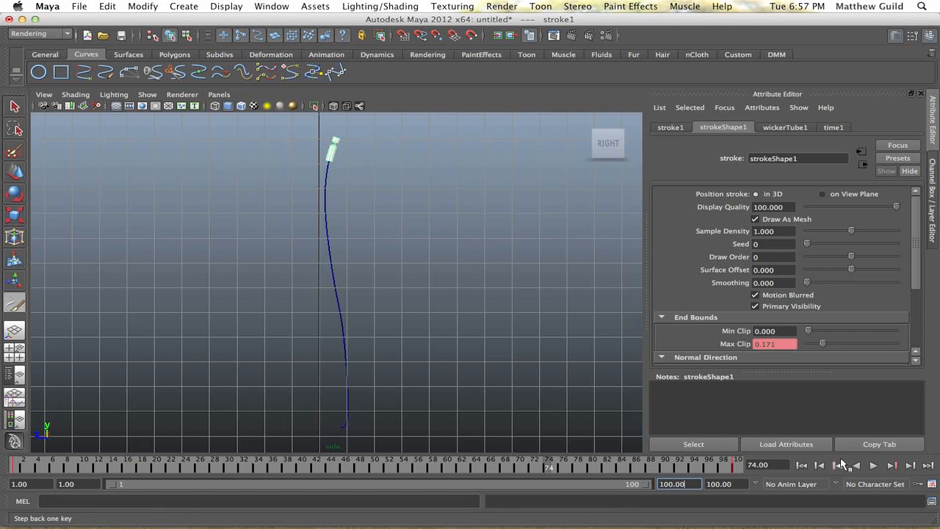
Step: Select curve1 in the Outliner and browse the menus for the Paint Effects brush library
{"action": "left_click", "coordinate": [226, 6]}
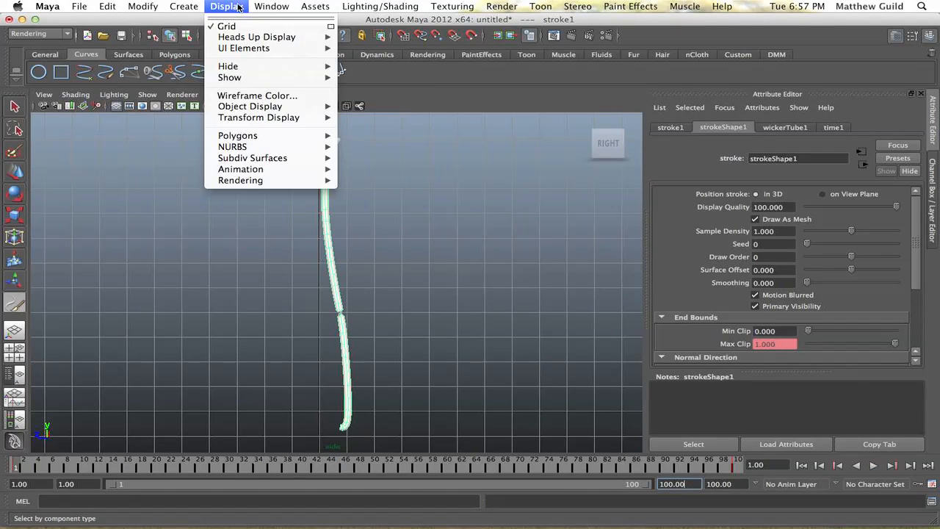
{"action": "left_click", "coordinate": [272, 6]}
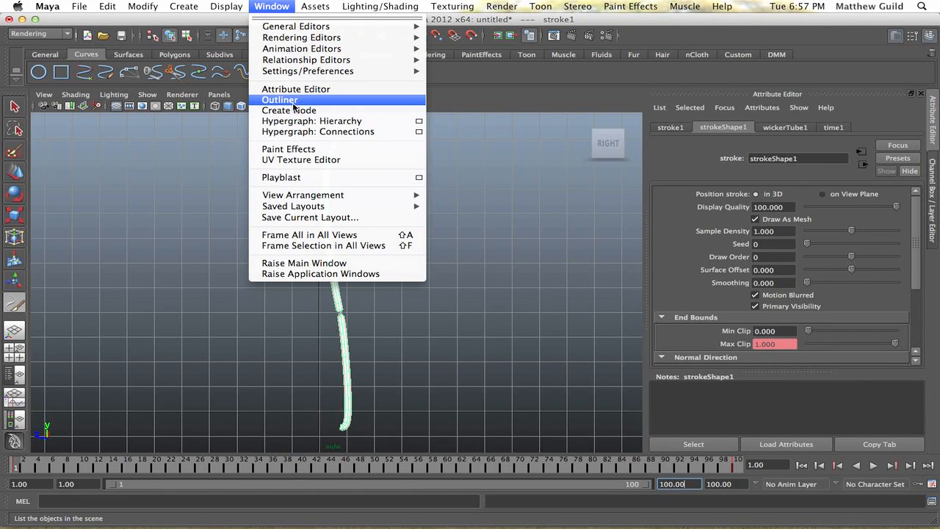
{"action": "left_click", "coordinate": [279, 99]}
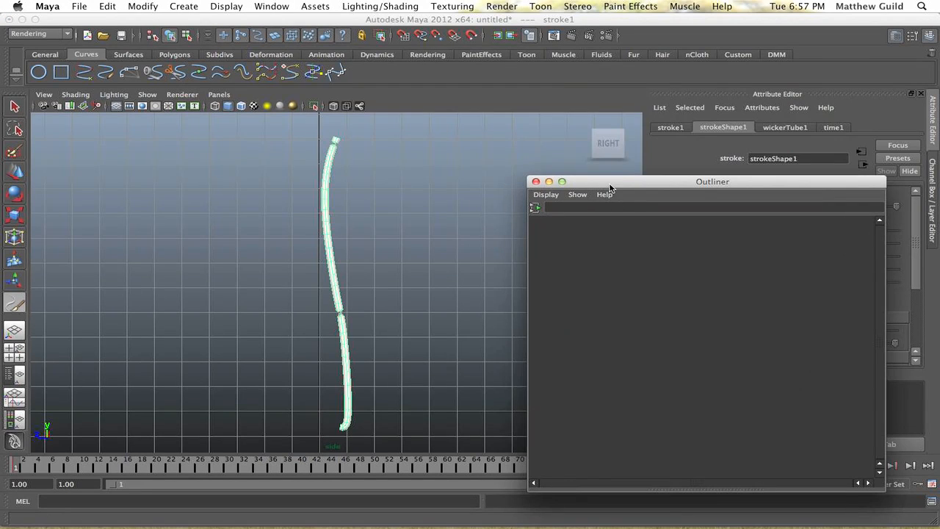
{"action": "left_click", "coordinate": [514, 109]}
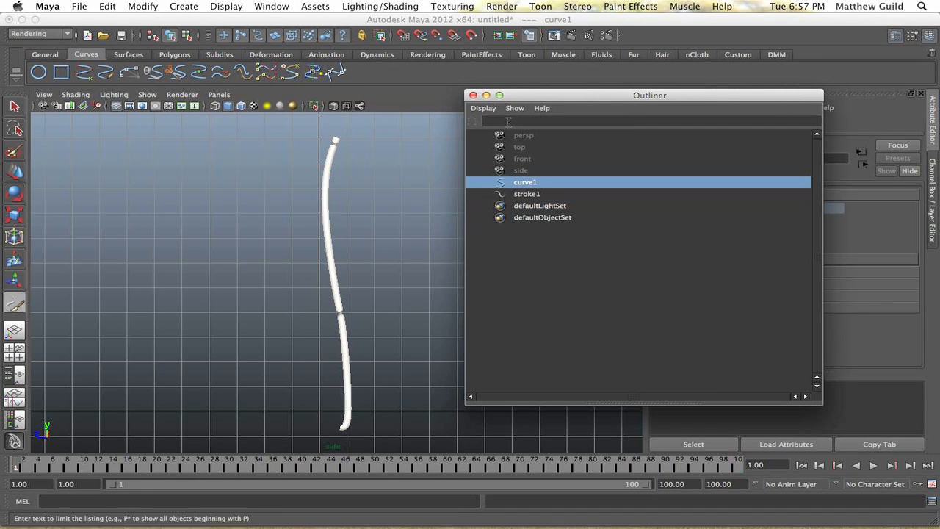
{"action": "left_click", "coordinate": [502, 6]}
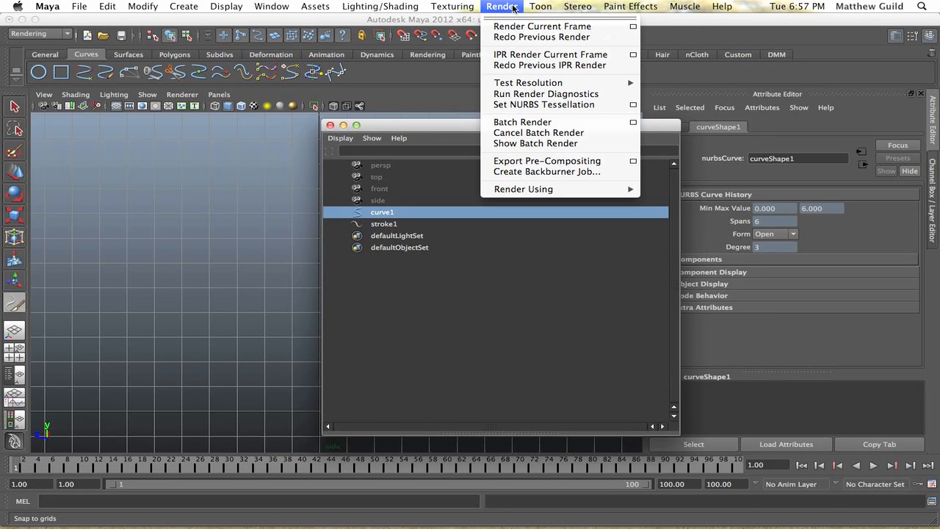
{"action": "left_click", "coordinate": [271, 6]}
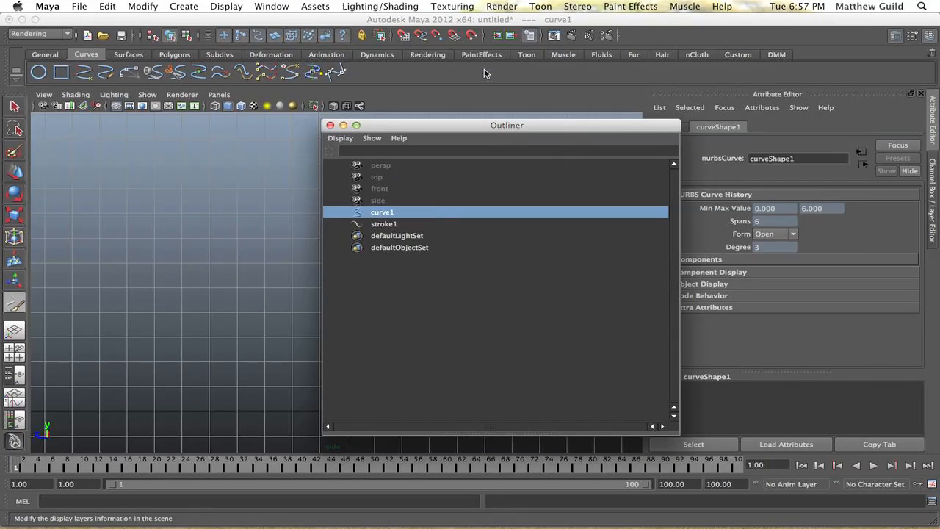
{"action": "left_click", "coordinate": [226, 6]}
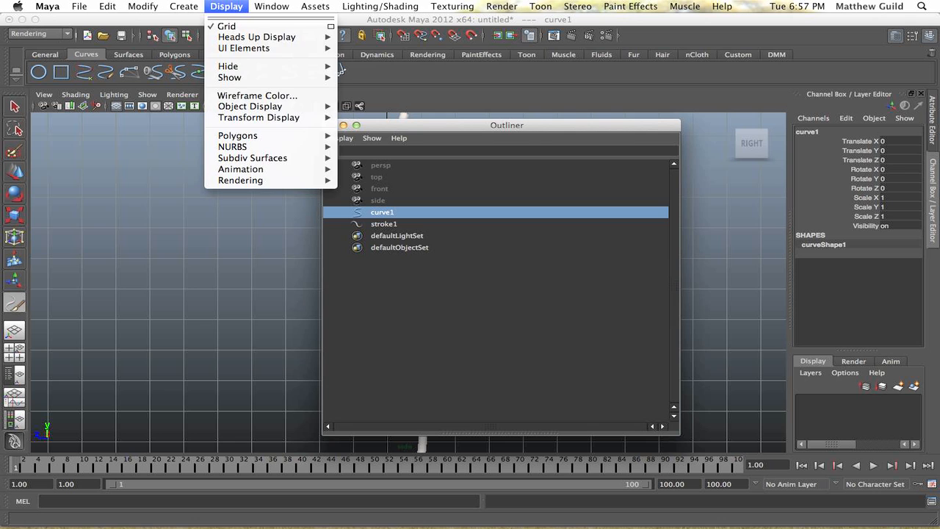
Step: In the Visor's glows folder, choose the sunRise.mel glow as the current brush
{"action": "left_click", "coordinate": [183, 6]}
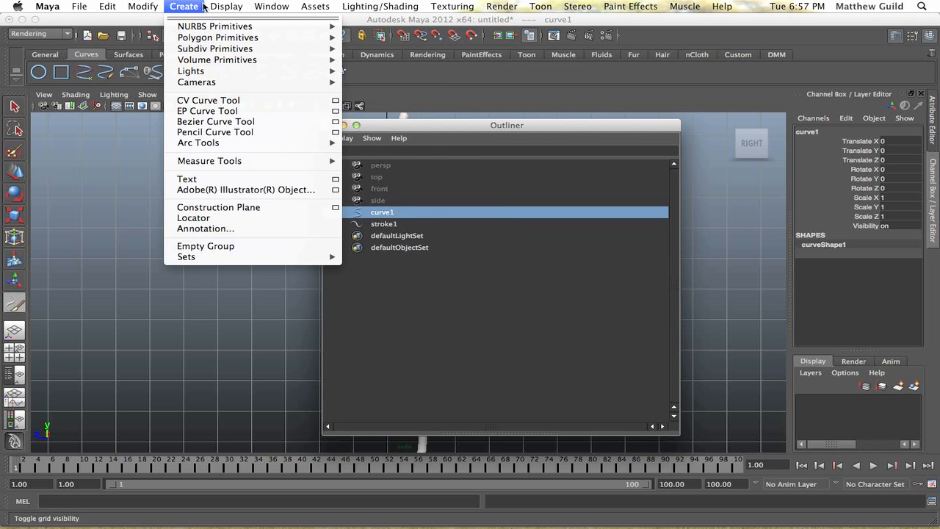
{"action": "left_click", "coordinate": [271, 6]}
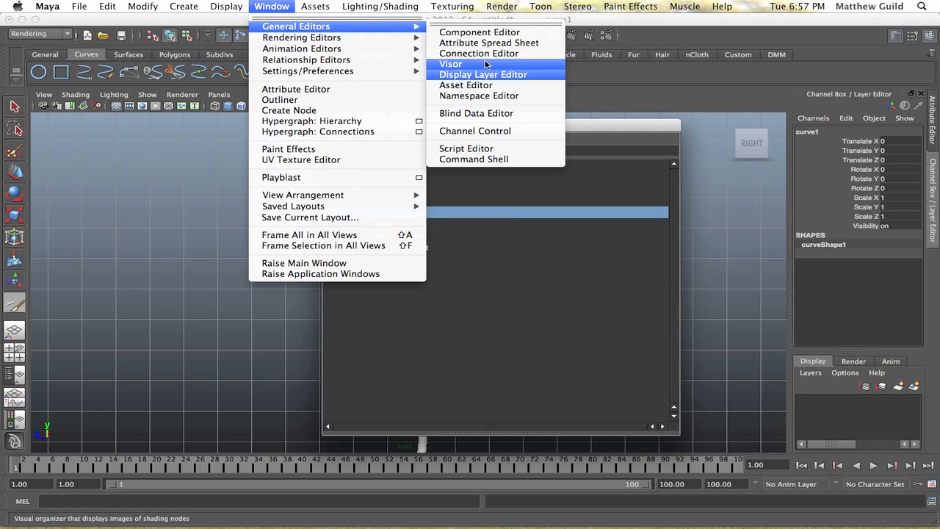
{"action": "left_click", "coordinate": [450, 65]}
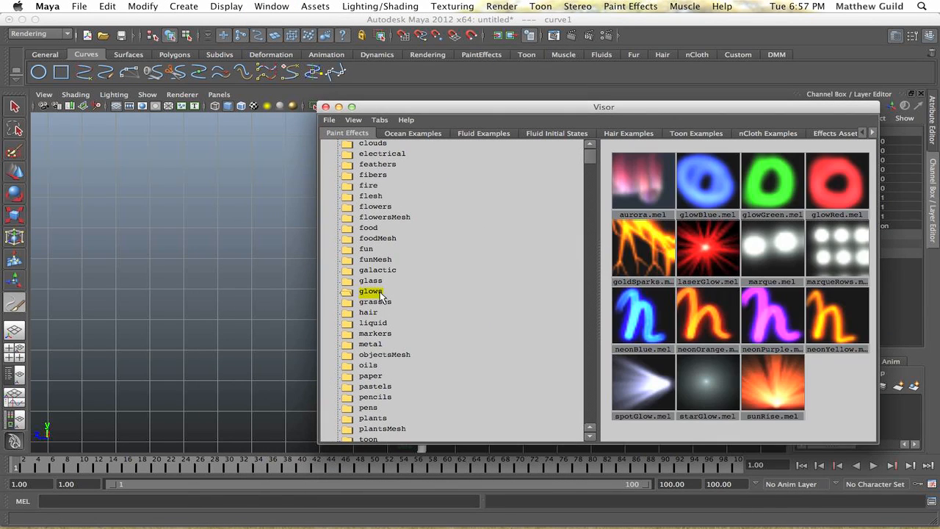
{"action": "left_click", "coordinate": [771, 385]}
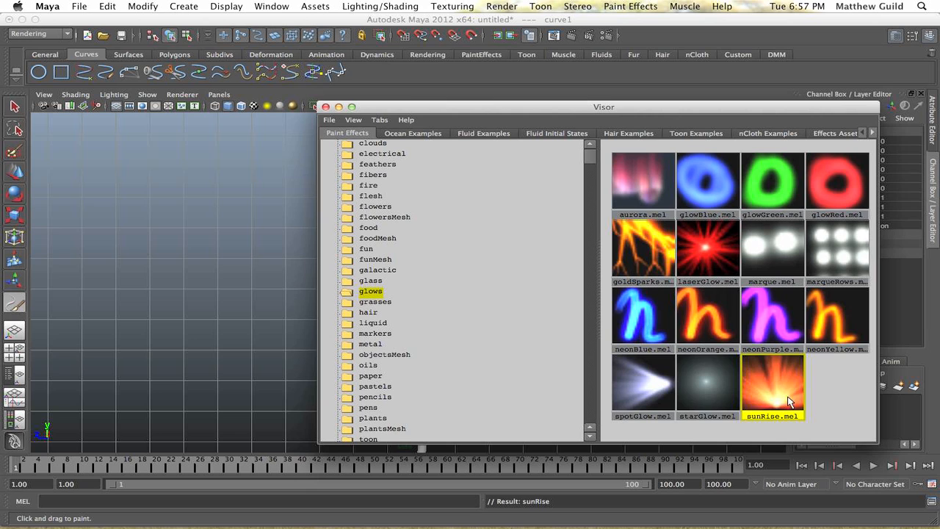
{"action": "mouse_move", "coordinate": [777, 384]}
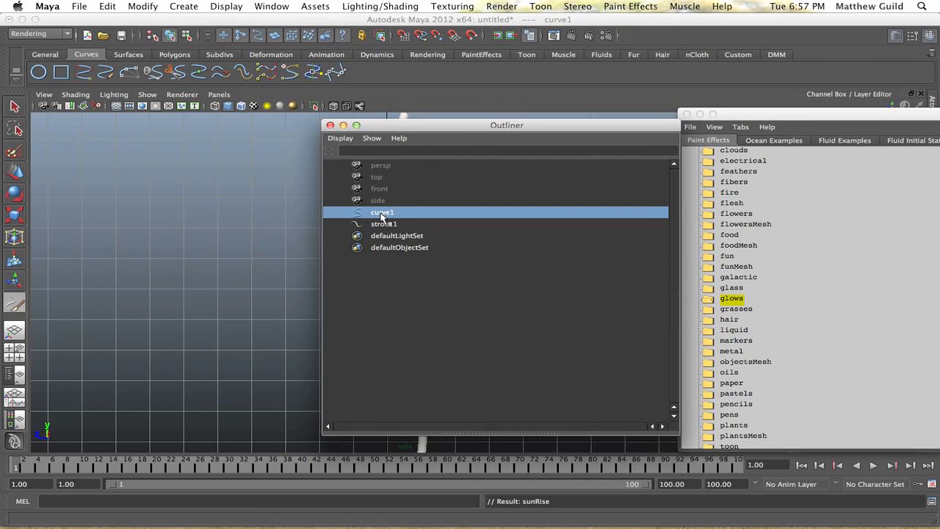
{"action": "left_click", "coordinate": [503, 6]}
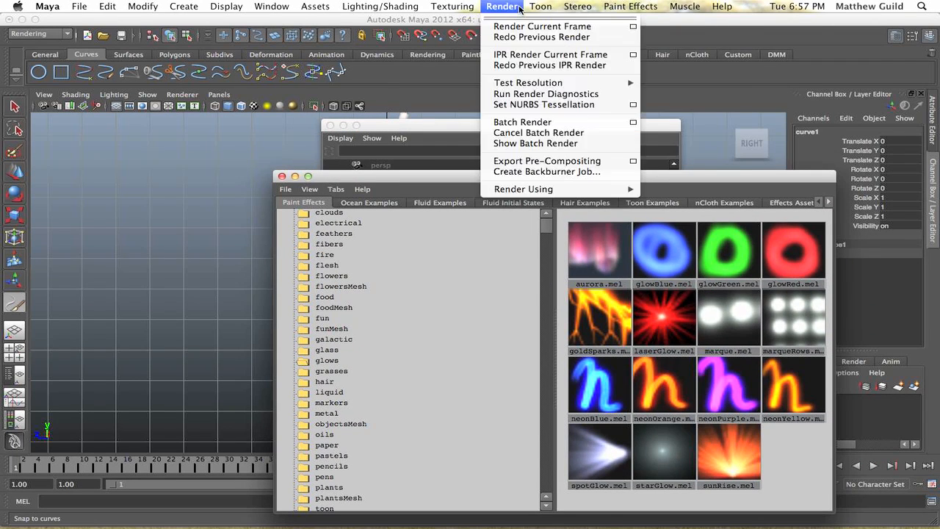
Step: Attach the sunRise brush to curve1 as a second glowing stroke along the curve
{"action": "left_click", "coordinate": [631, 6]}
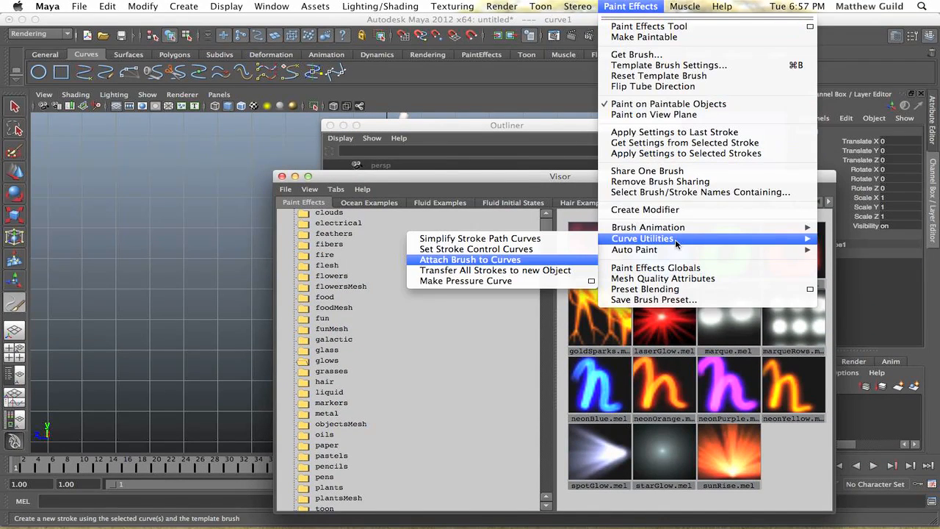
{"action": "left_click", "coordinate": [470, 258]}
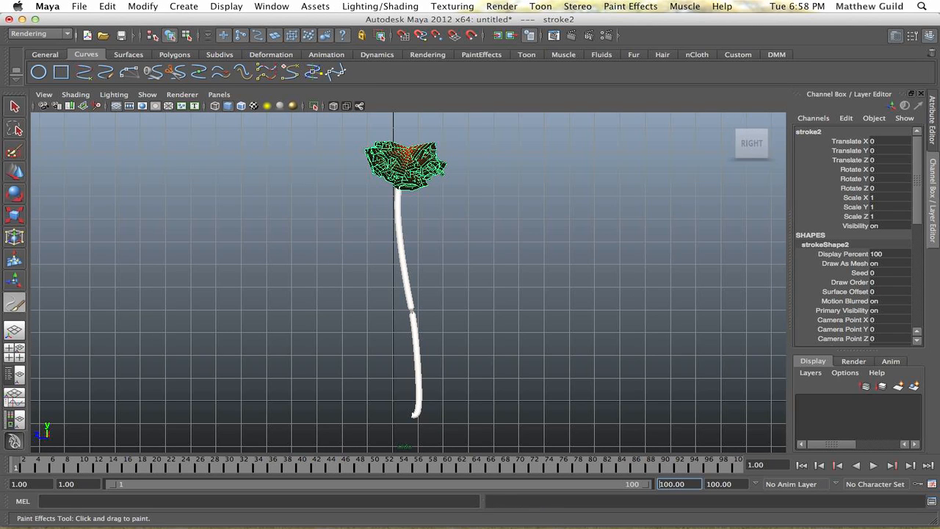
Step: Key strokeShape2's Min Clip at different frames so the glow burst travels along the curve
{"action": "left_click", "coordinate": [15, 105]}
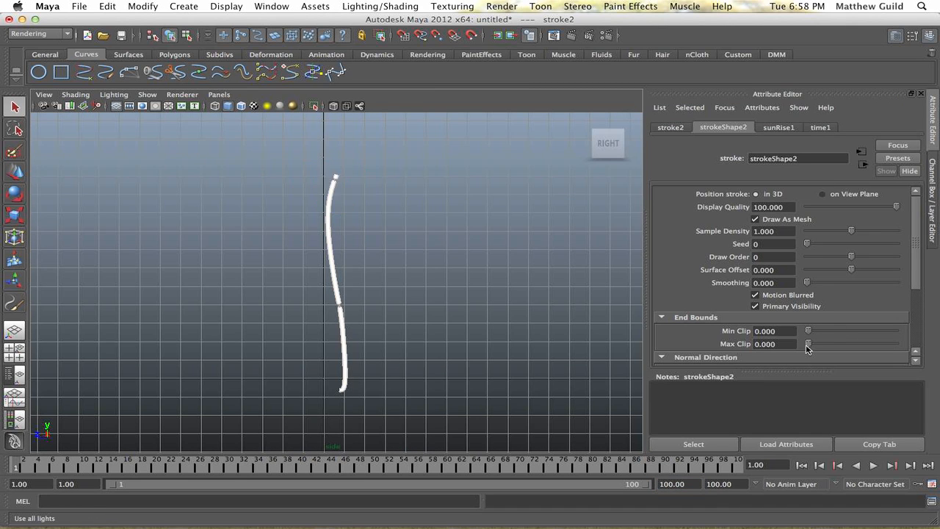
{"action": "left_click_drag", "start_coordinate": [808, 343], "coordinate": [895, 344]}
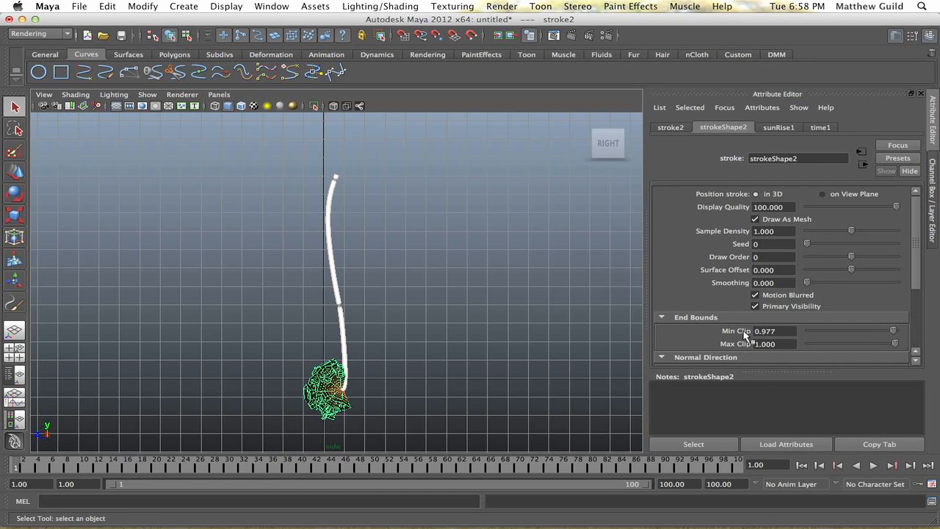
{"action": "left_click", "coordinate": [776, 331]}
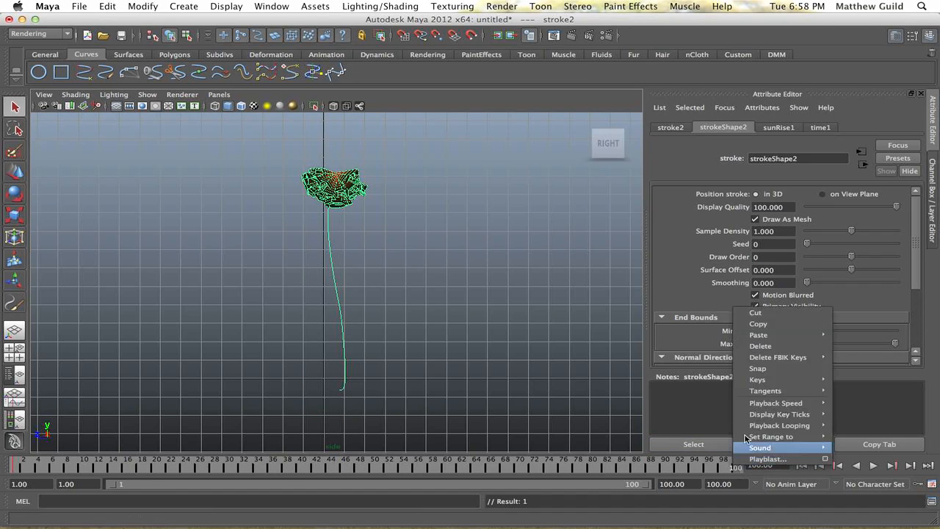
{"action": "mouse_move", "coordinate": [758, 367]}
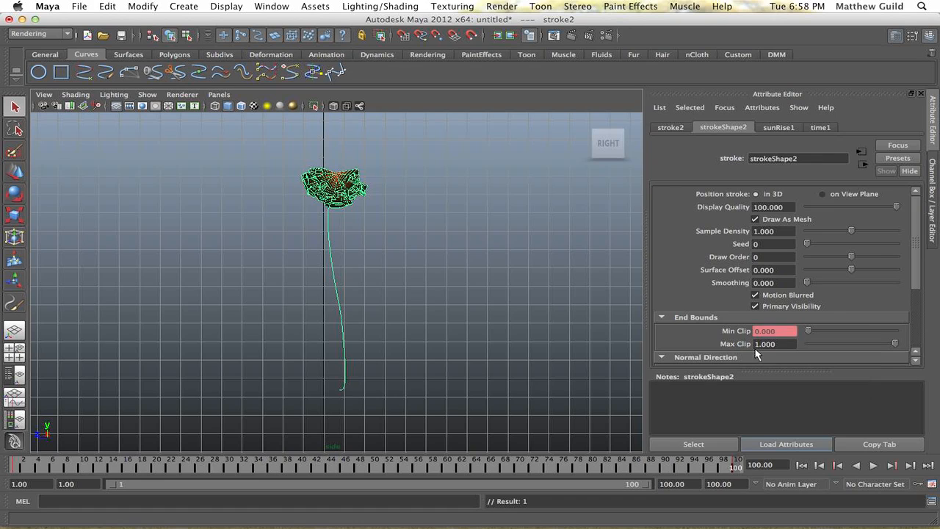
{"action": "left_click", "coordinate": [873, 464]}
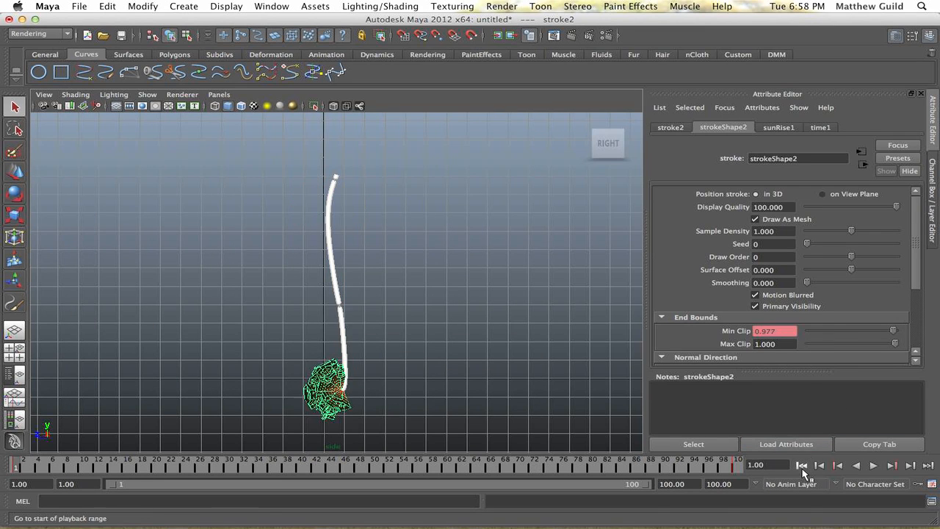
Step: Set sunRise1 Tube Direction to Along Path, raise Elevation Min/Max, and play the animation
{"action": "left_click", "coordinate": [778, 126]}
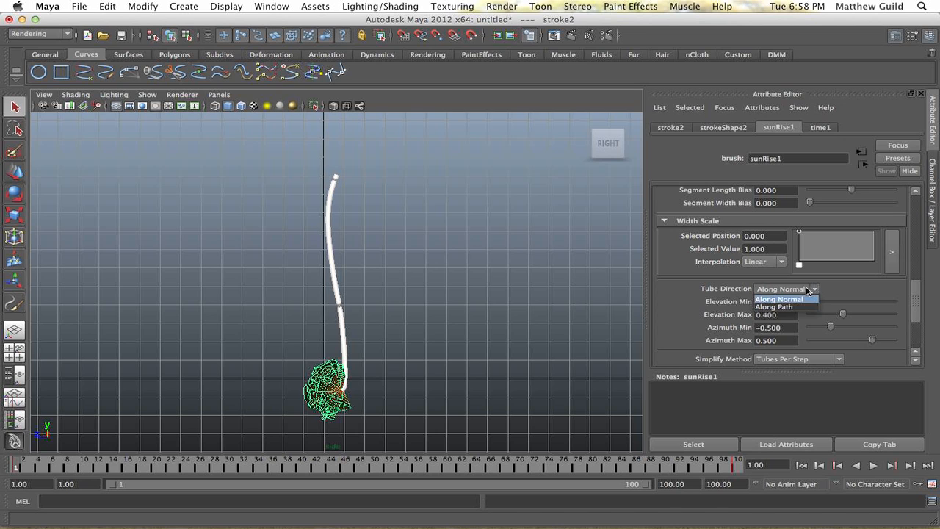
{"action": "left_click", "coordinate": [776, 307]}
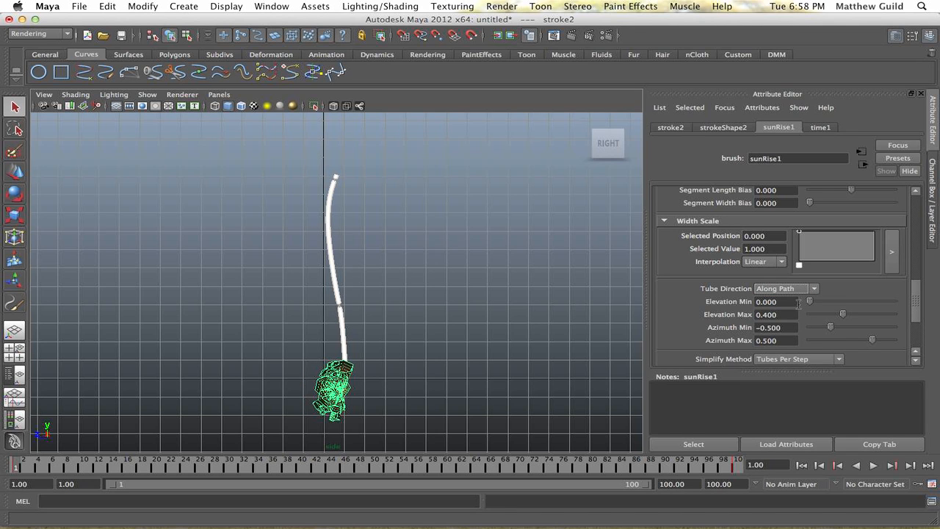
{"action": "left_click_drag", "start_coordinate": [811, 301], "coordinate": [889, 302]}
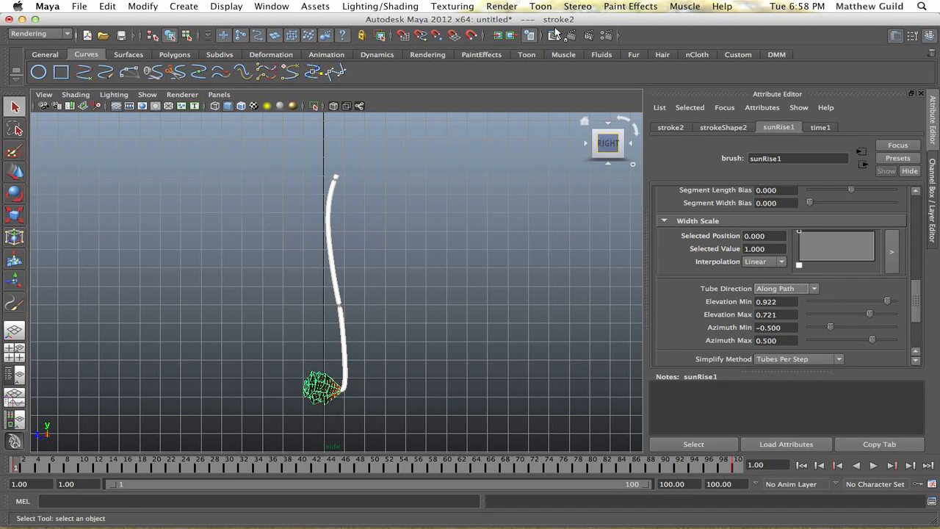
{"action": "left_click", "coordinate": [553, 35]}
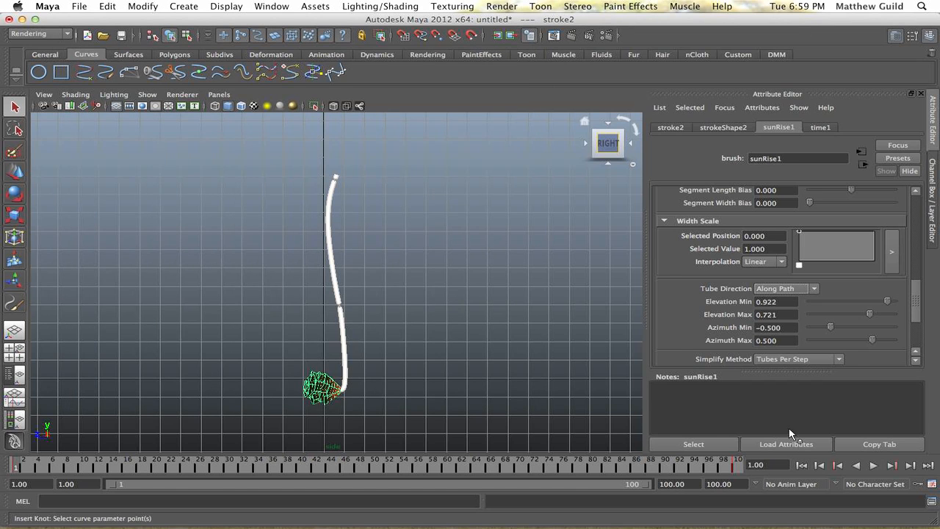
{"action": "left_click", "coordinate": [873, 464]}
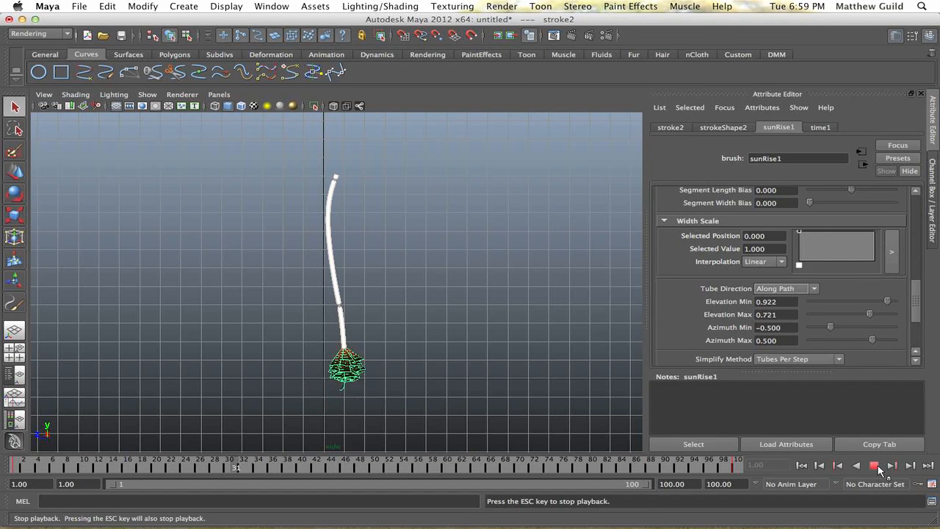
Step: Stop playback at frame 49, render the orange glow at the fuse tip, then close the preview
{"action": "left_click", "coordinate": [576, 36]}
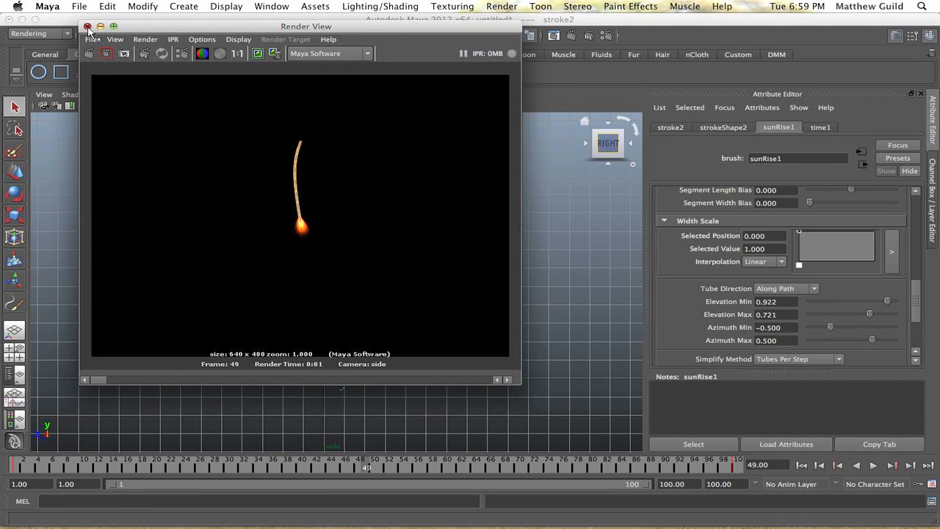
{"action": "left_click", "coordinate": [88, 27]}
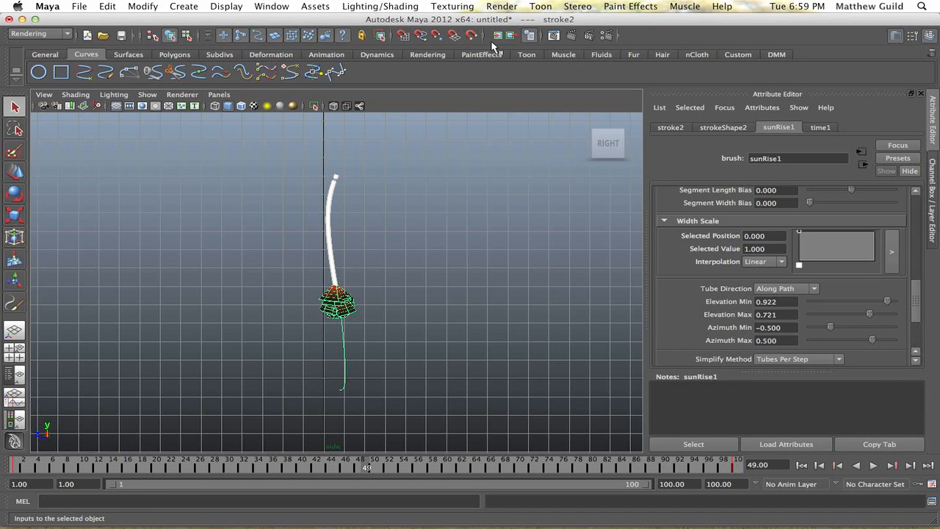
{"action": "mouse_move", "coordinate": [503, 21]}
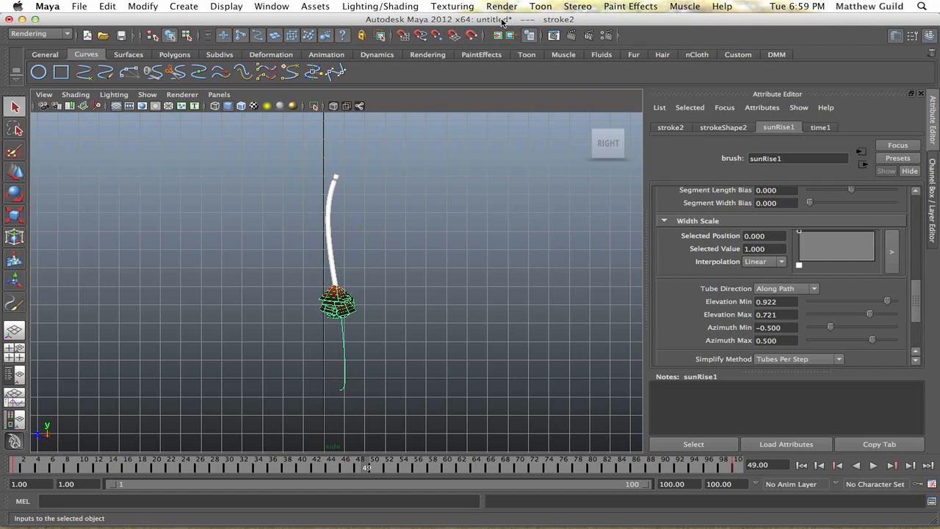